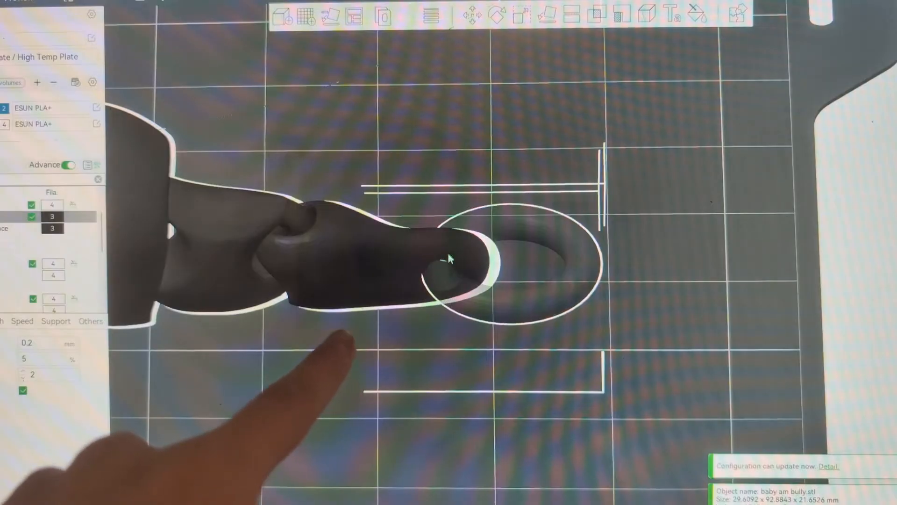
# Add a torus part to the black articulated dog model from its context menu.
pyautogui.rightClick(449, 258)
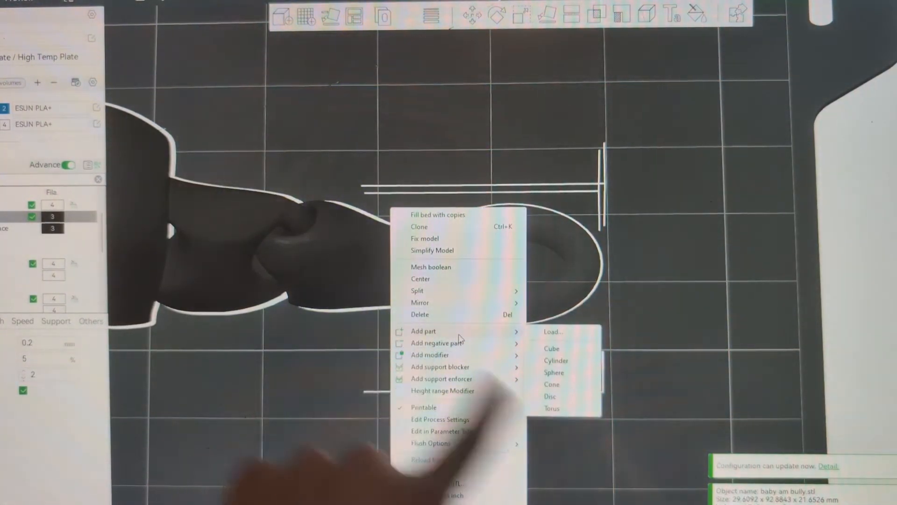
pyautogui.click(552, 409)
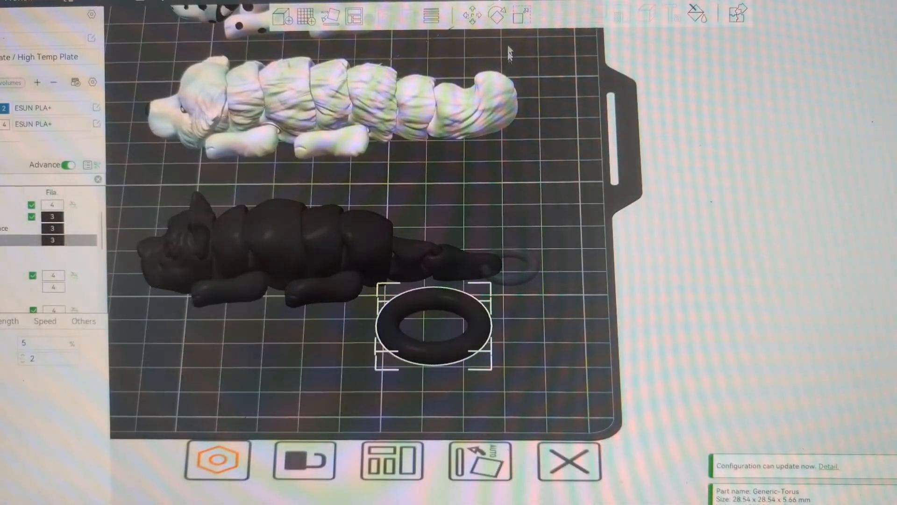
# Scale the torus to about 15 mm, rotate it 270° about Y, and move it against the dog's rear.
pyautogui.click(520, 16)
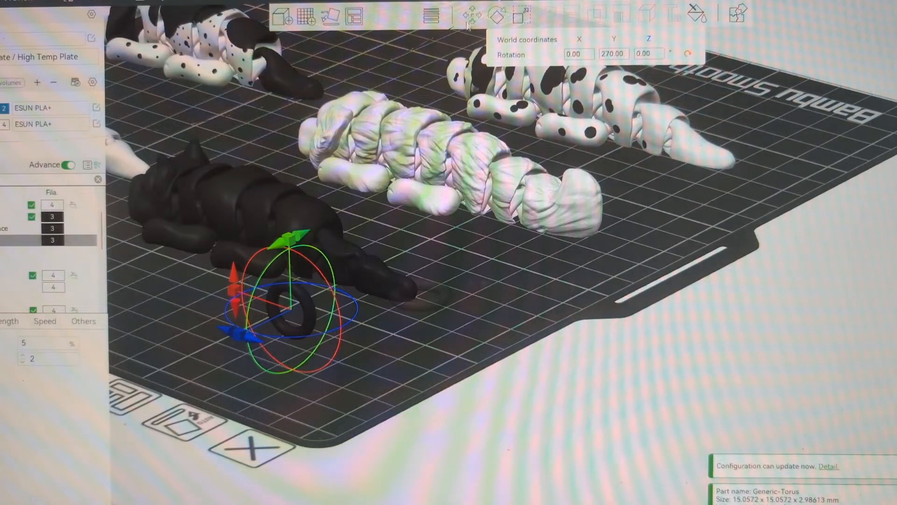
pyautogui.click(475, 15)
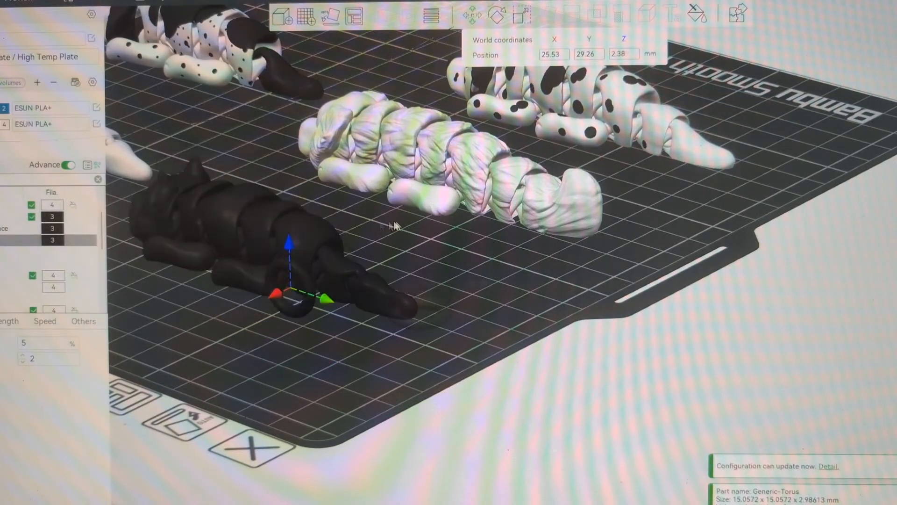